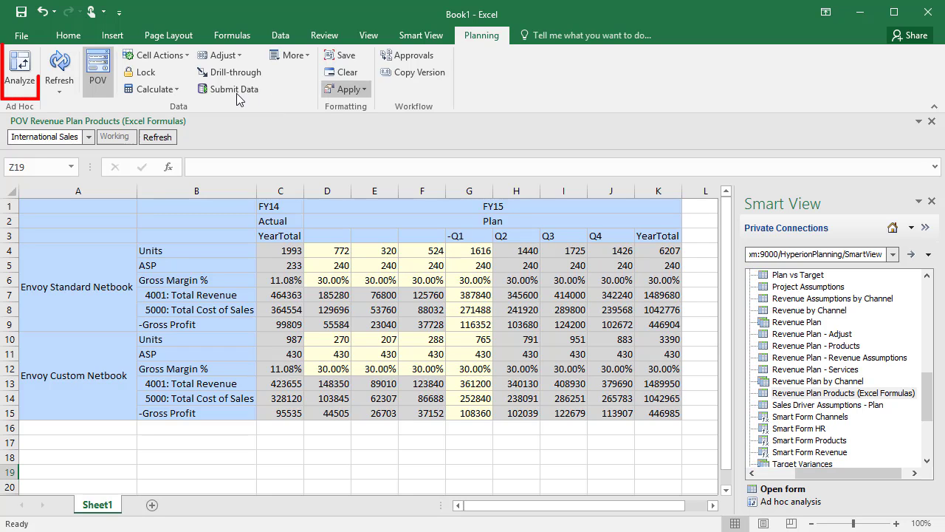
Analyze the revenue form into an ad hoc grid and make FY15 Envoy Custom Netbook Units =D4*1.95, showing 1505
{"action": "left_click", "coordinate": [19, 71]}
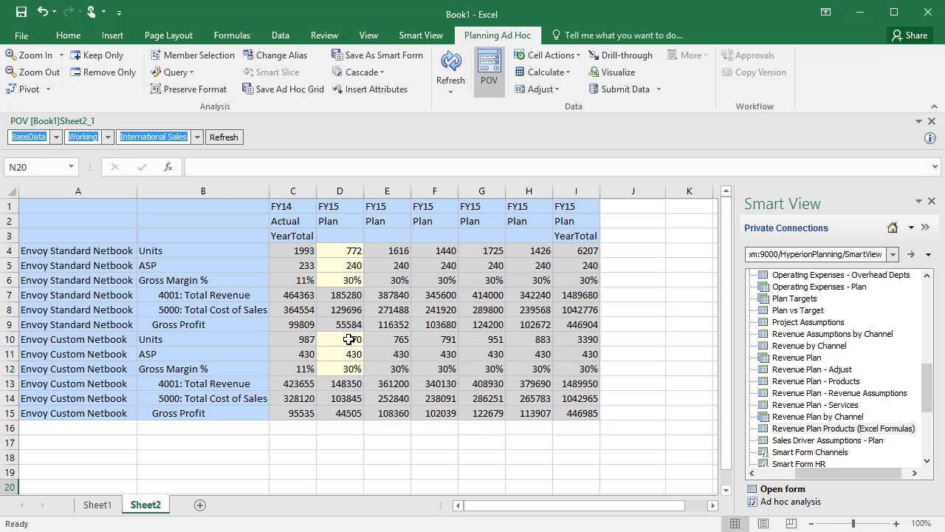
{"action": "left_click", "coordinate": [339, 338]}
{"action": "type", "text": "=D4"}
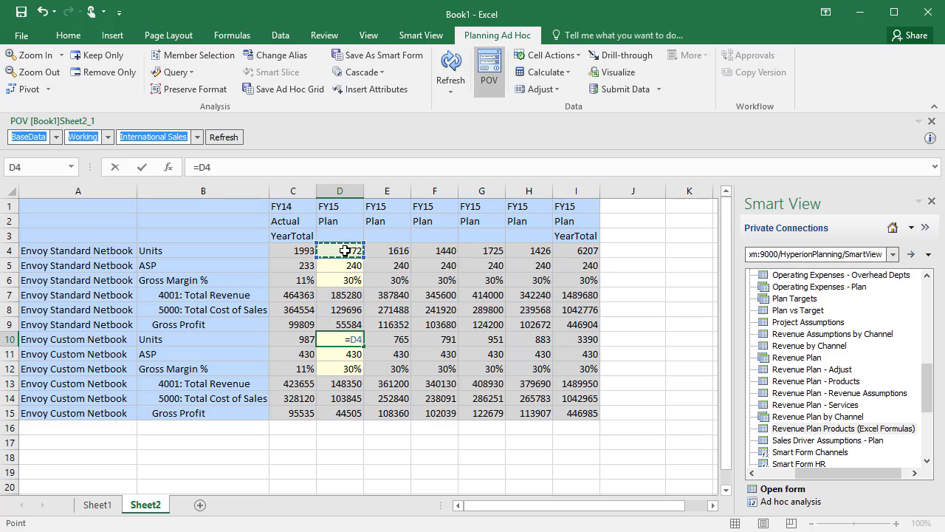
{"action": "type", "text": "*"}
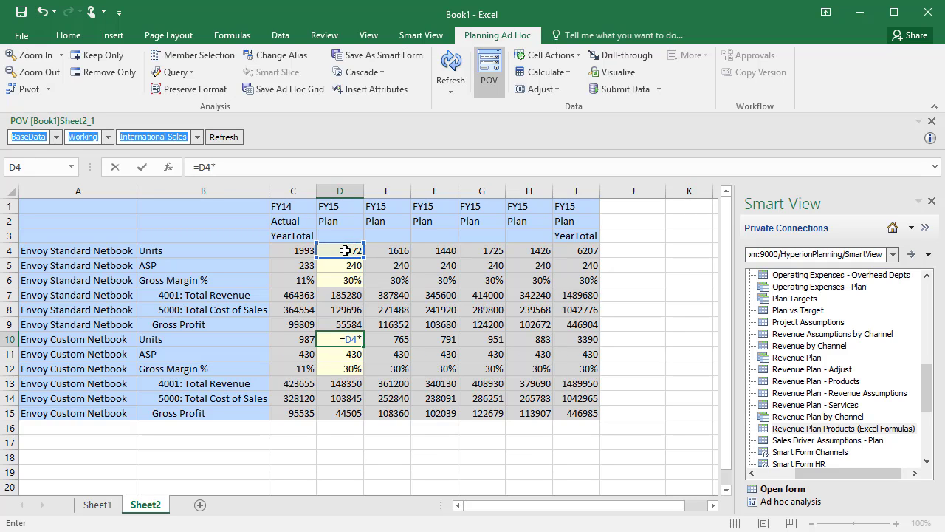
{"action": "type", "text": "1.95"}
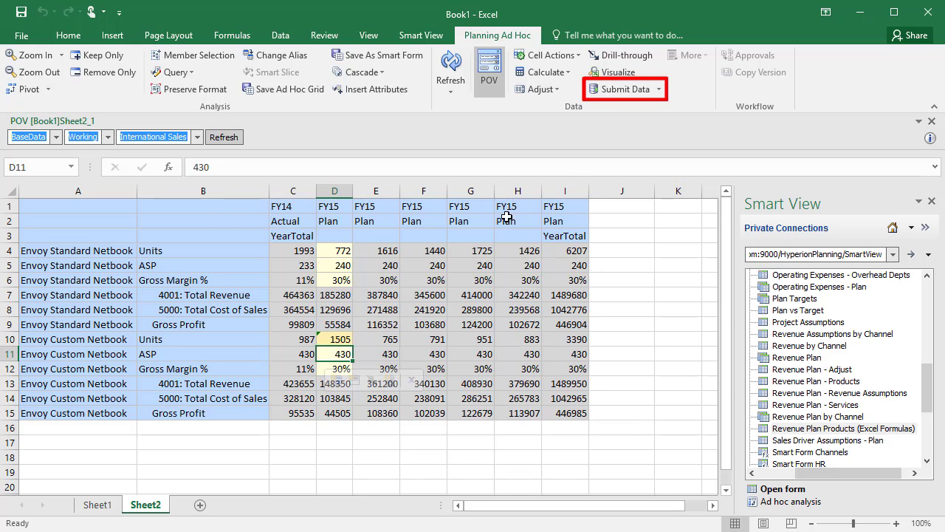
{"action": "left_click", "coordinate": [623, 89]}
{"action": "type", "text": "Plan vs Actual"}
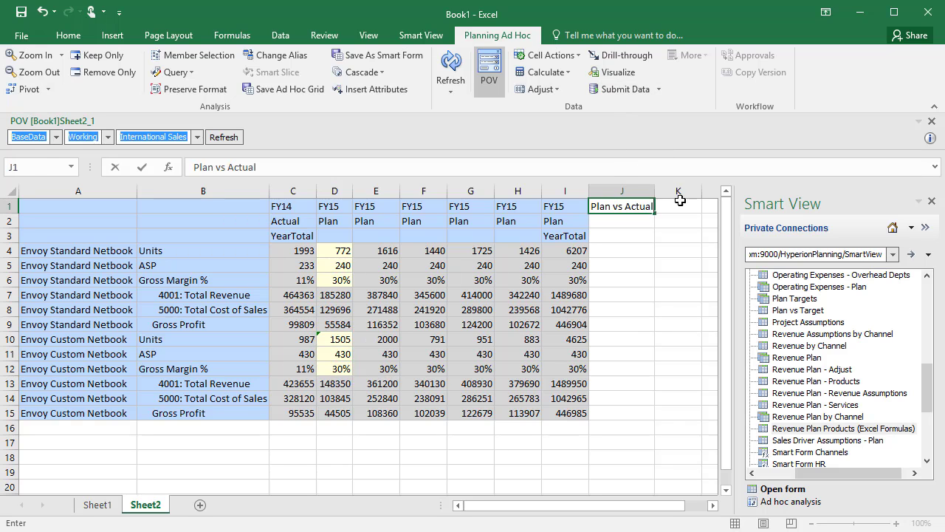
Head J:K as Plan vs Actual and Var%, with J7 =I7-C7 giving 1025317 and K7 =J7/C7
{"action": "type", "text": "Var%"}
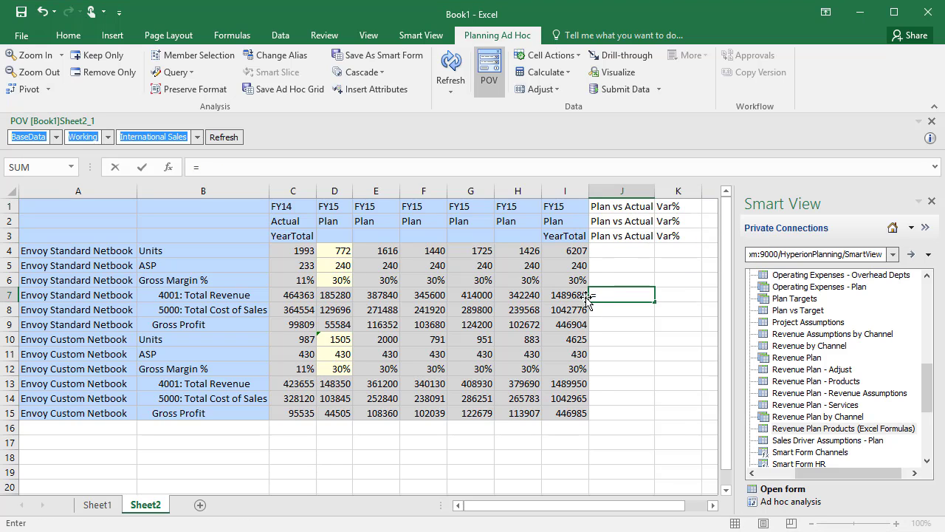
{"action": "type", "text": "=I7-"}
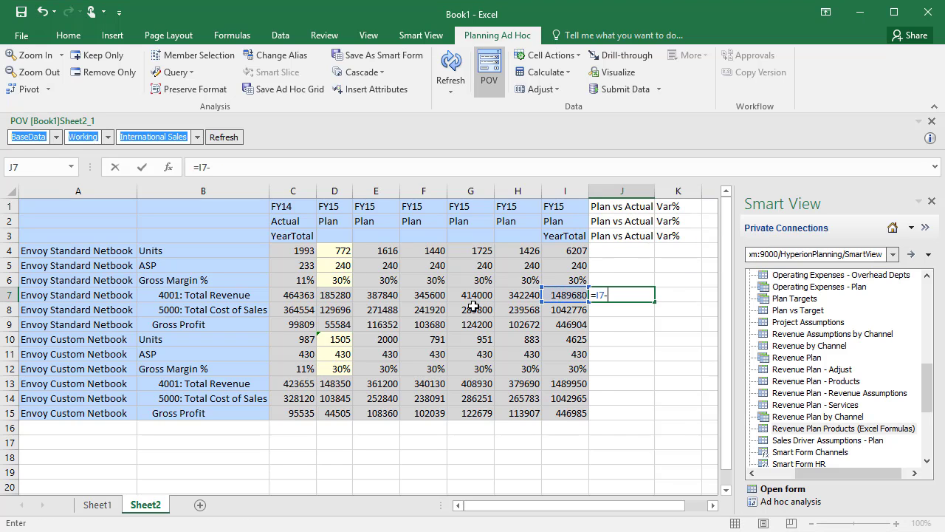
{"action": "key", "text": "enter"}
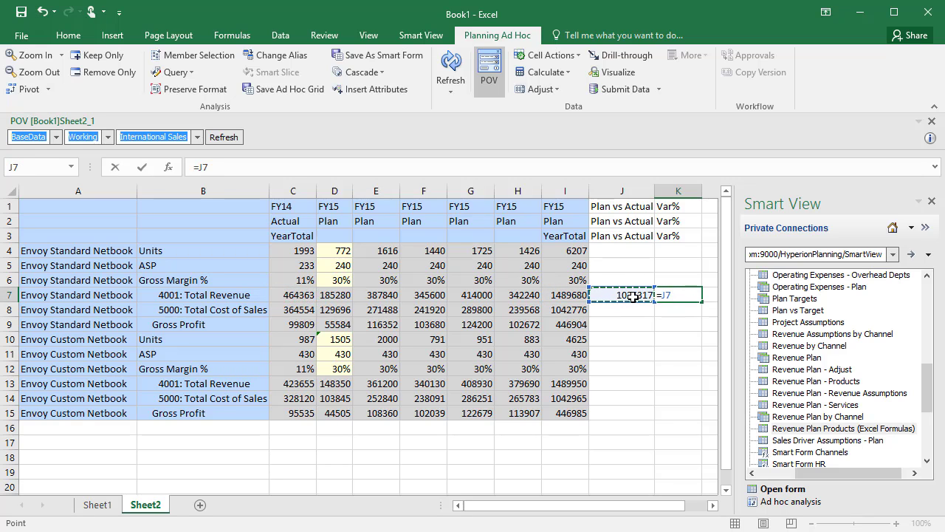
{"action": "left_click", "coordinate": [292, 296]}
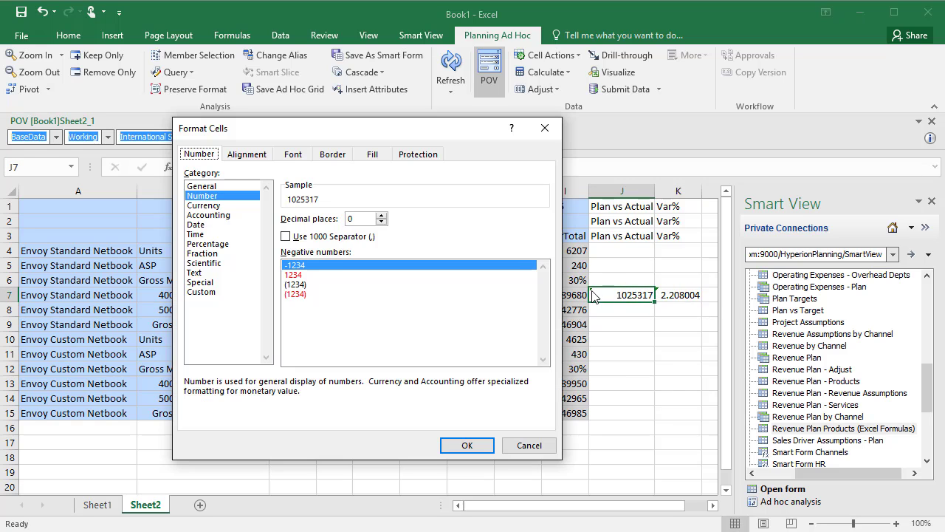
Format J7 as currency with no symbol (1,025,317) and K7 as Percentage with 0 decimals (221%)
{"action": "left_click", "coordinate": [204, 205]}
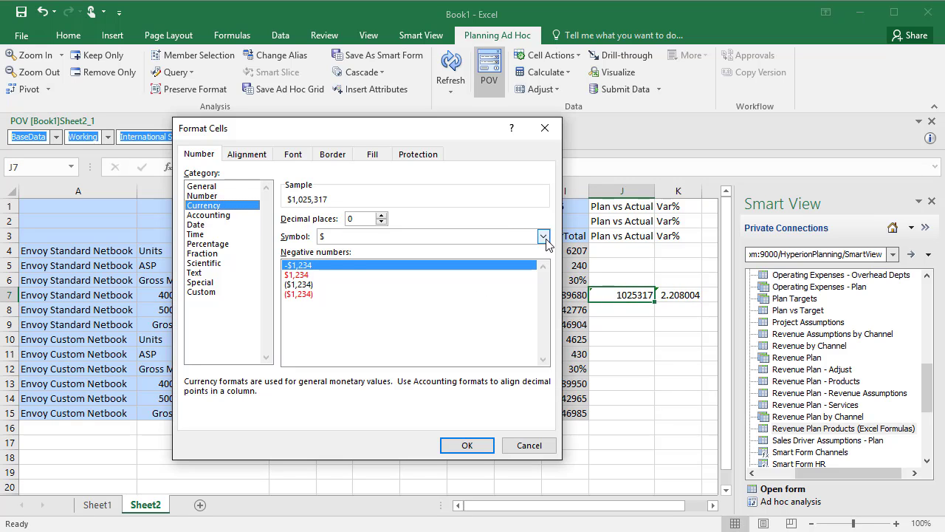
{"action": "left_click", "coordinate": [466, 445]}
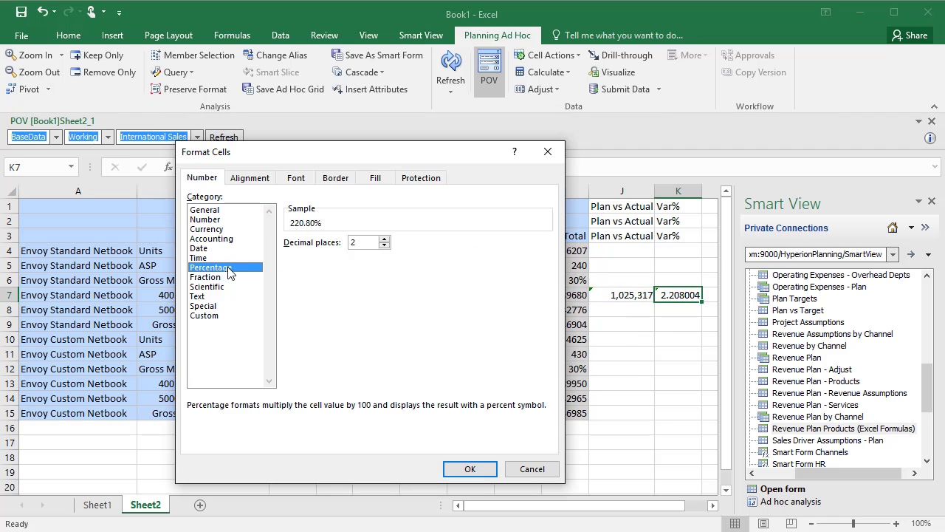
{"action": "left_click", "coordinate": [378, 245]}
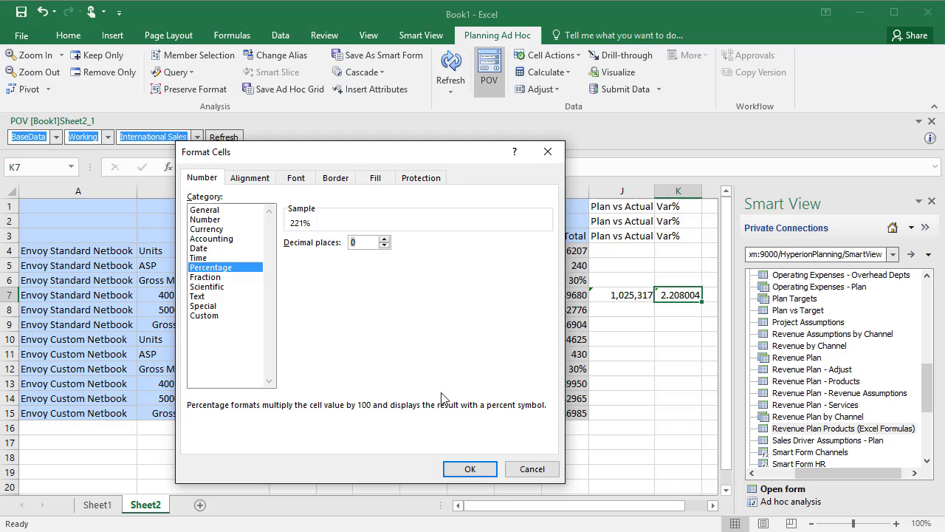
{"action": "left_click", "coordinate": [469, 469]}
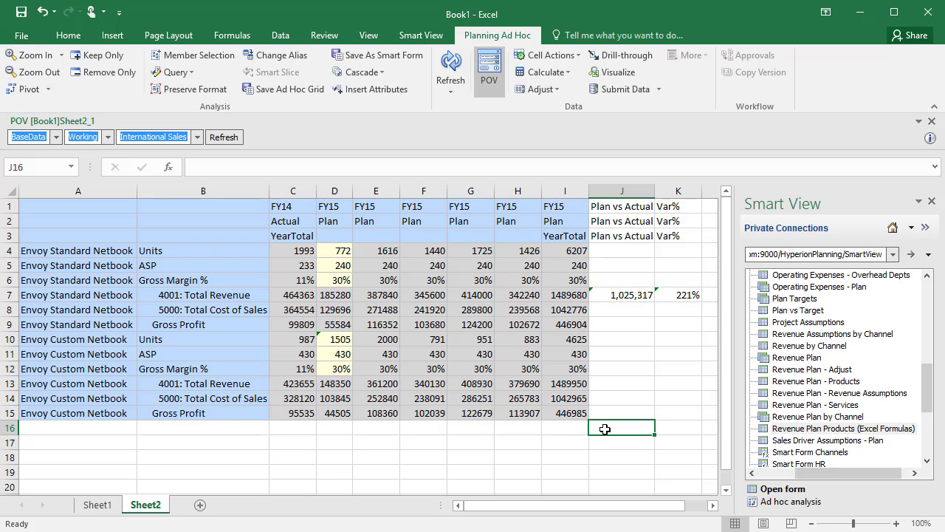
{"action": "left_click", "coordinate": [621, 295]}
{"action": "type", "text": "="}
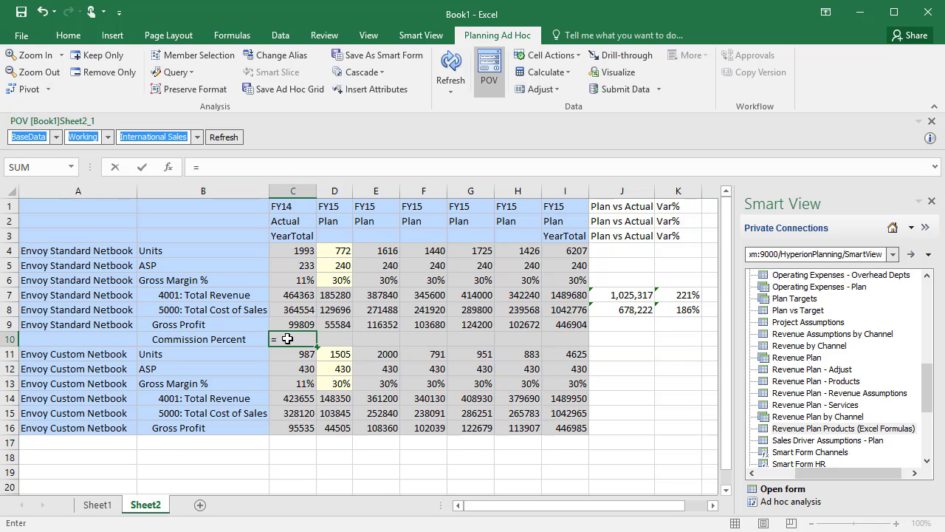
Enter =IF(C7<200000,0.05,IF(C7<400000,0.06,0.07)) as the Commission Percent rate and fill it across to I10
{"action": "type", "text": "IF"}
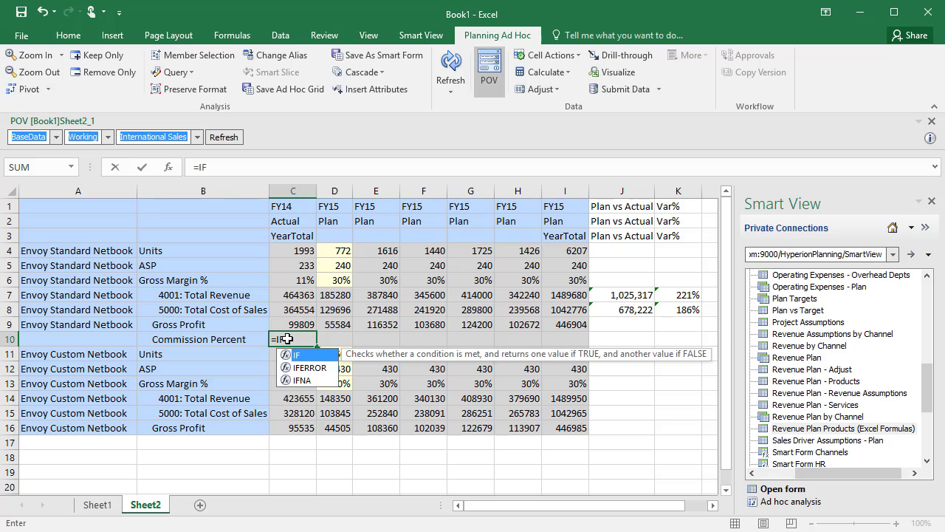
{"action": "type", "text": "(C7<200000,0.05"}
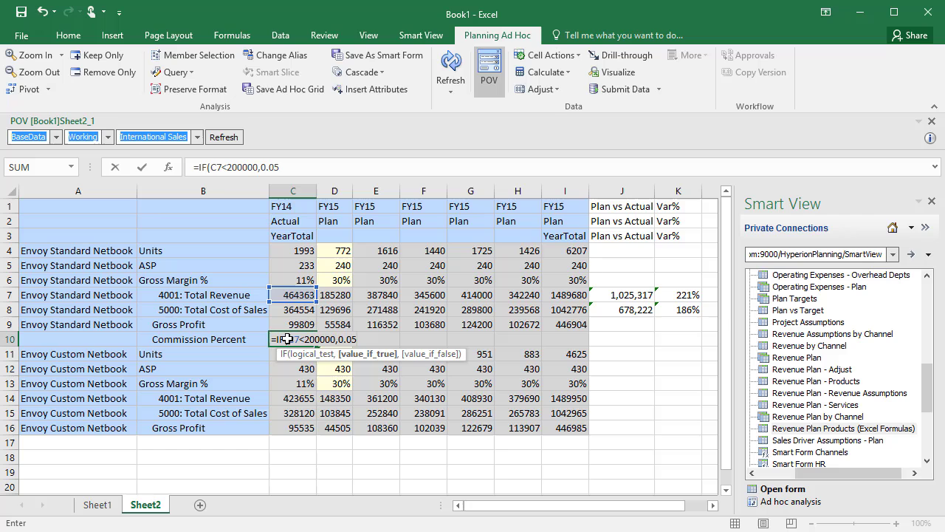
{"action": "type", "text": ","}
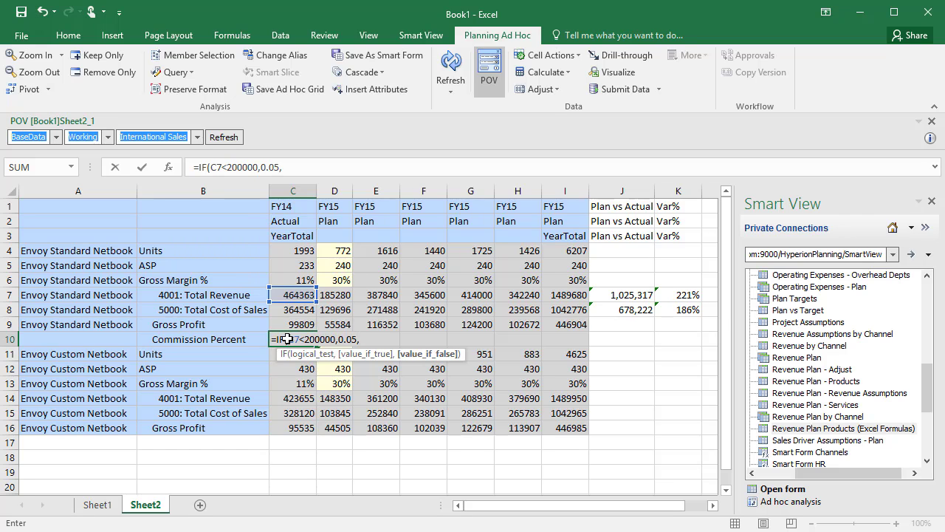
{"action": "type", "text": ",IF(C7<400000,0.0"}
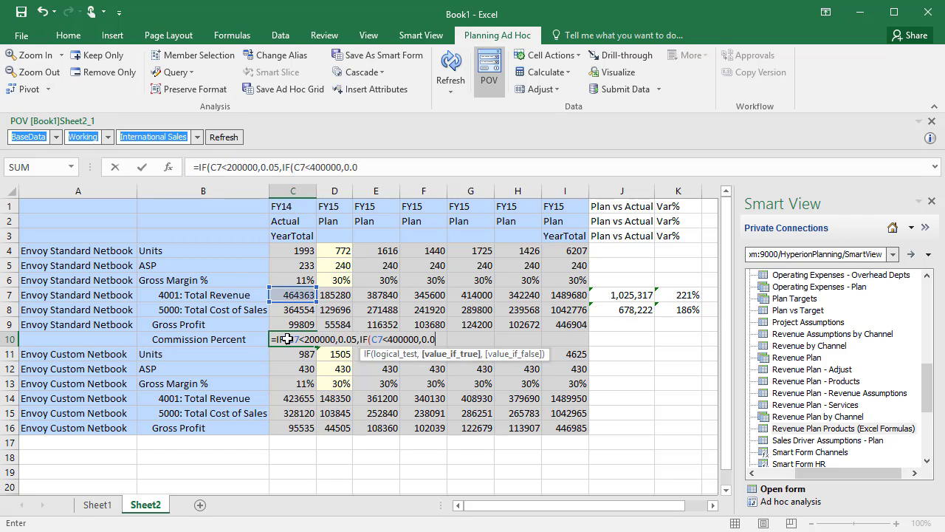
{"action": "type", "text": "6"}
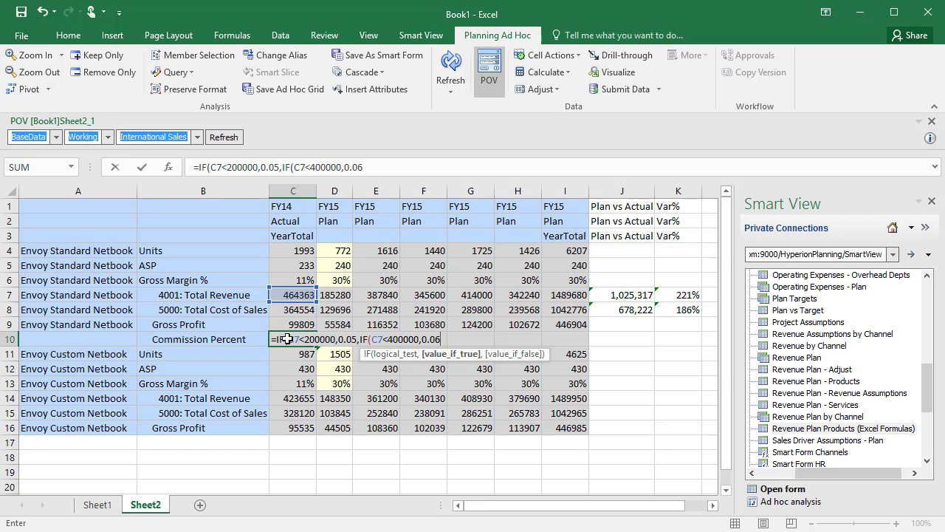
{"action": "type", "text": ","}
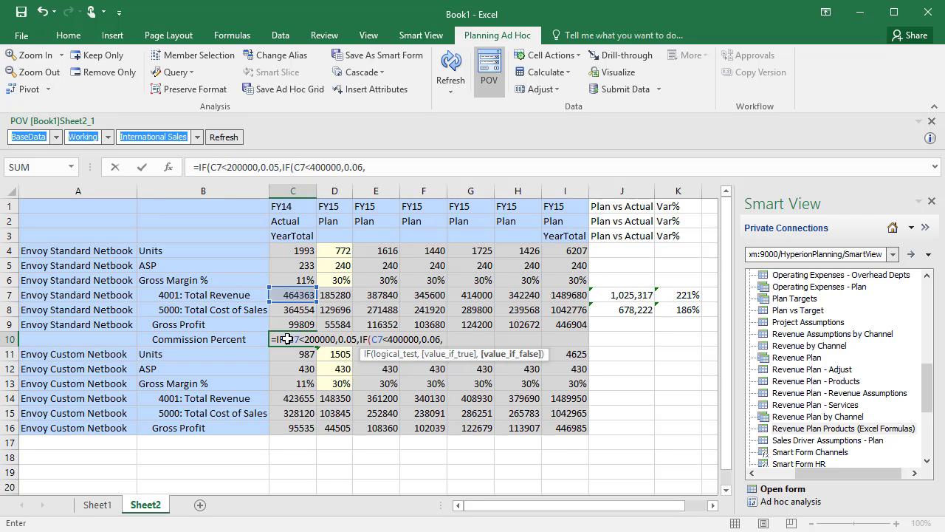
{"action": "type", "text": "0."}
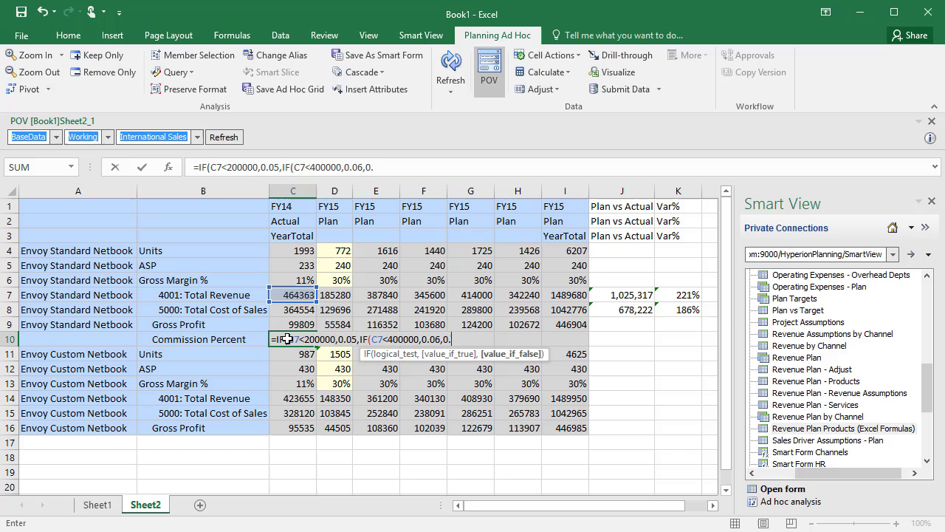
{"action": "type", "text": "07"}
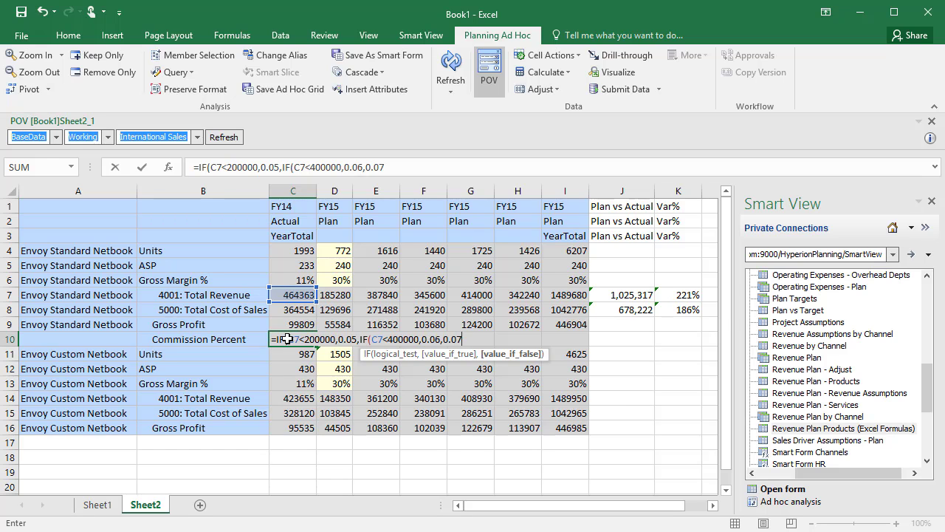
{"action": "type", "text": "))"}
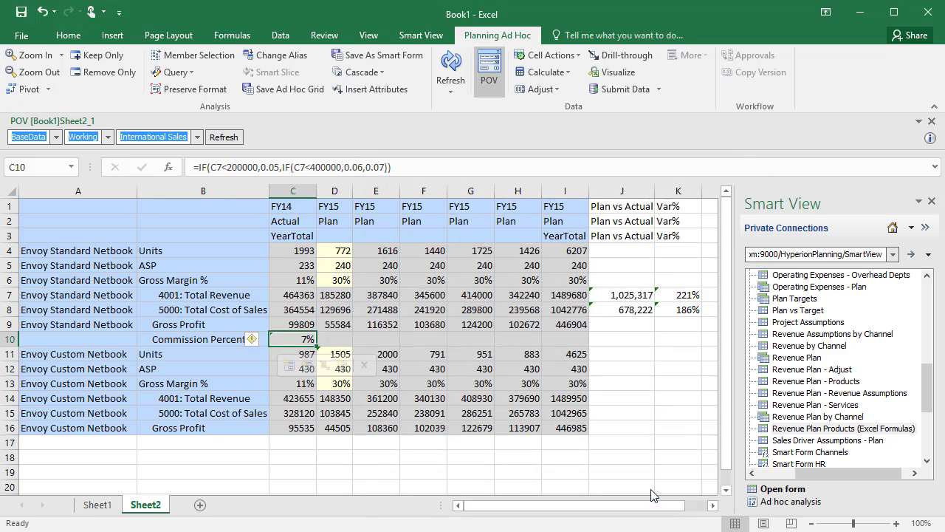
{"action": "left_click_drag", "start_coordinate": [303, 338], "coordinate": [569, 338]}
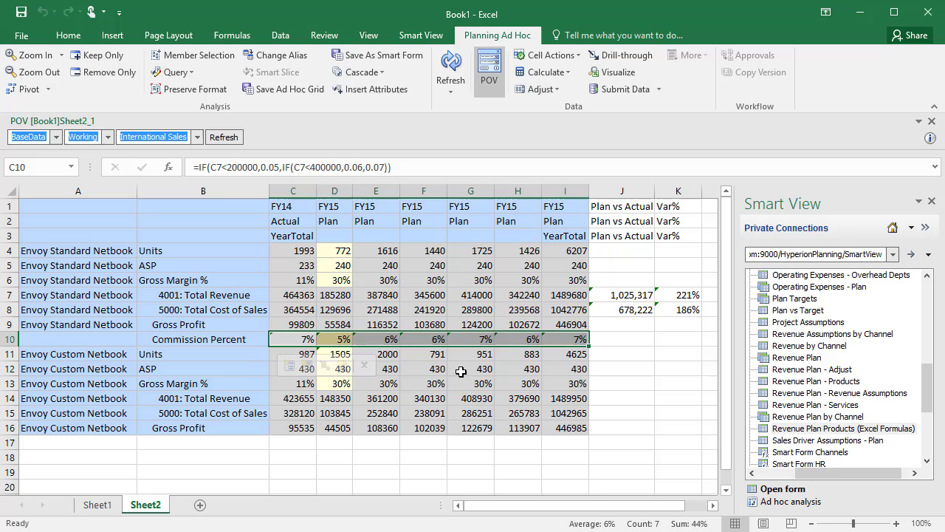
Insert a Commission row computing =C7*C10 as whole numbers like 32,505 across all columns
{"action": "right_click", "coordinate": [77, 355]}
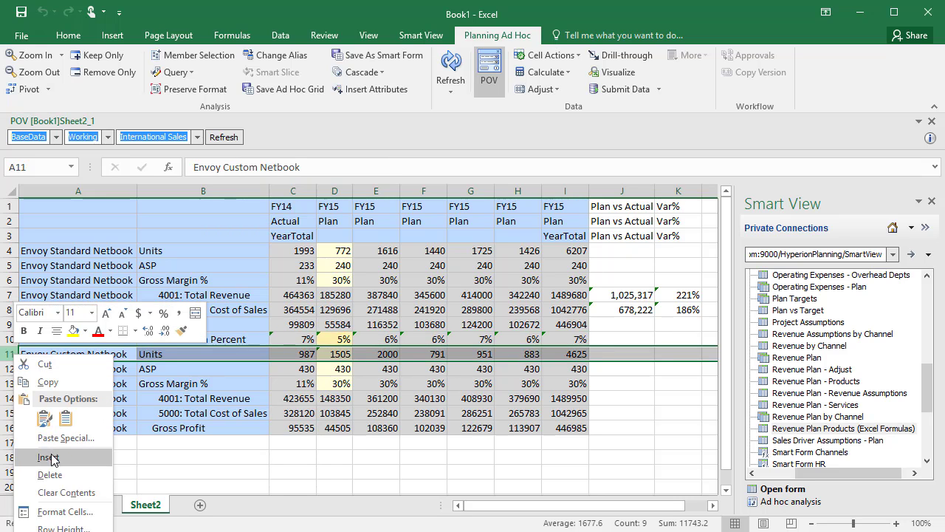
{"action": "left_click", "coordinate": [48, 458]}
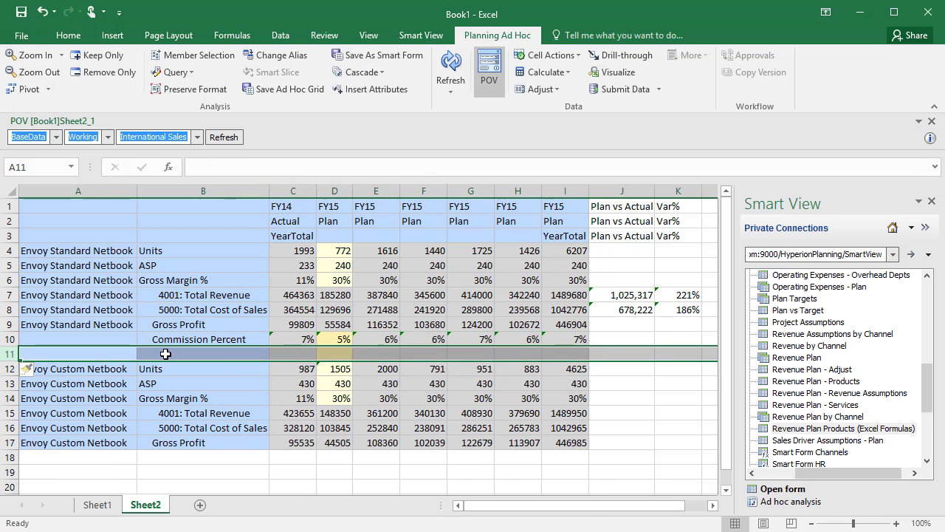
{"action": "left_click", "coordinate": [293, 295]}
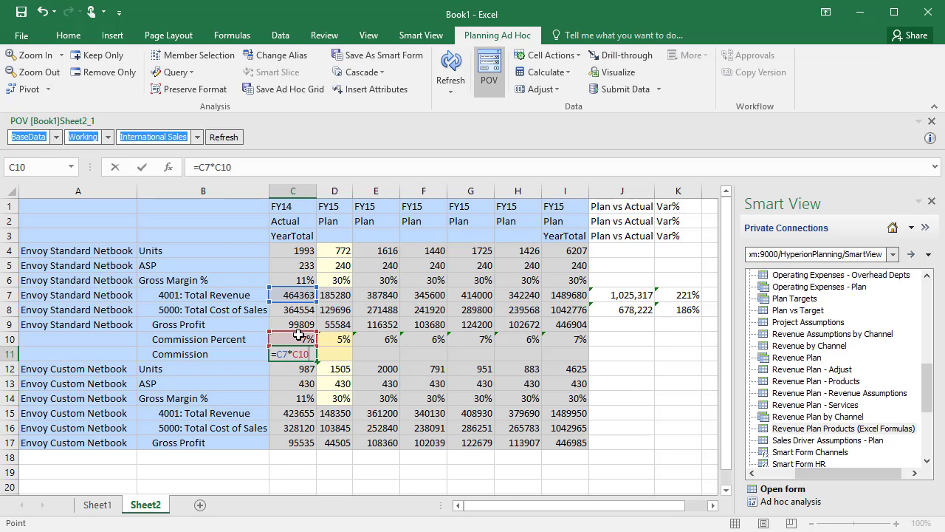
{"action": "left_click", "coordinate": [406, 214]}
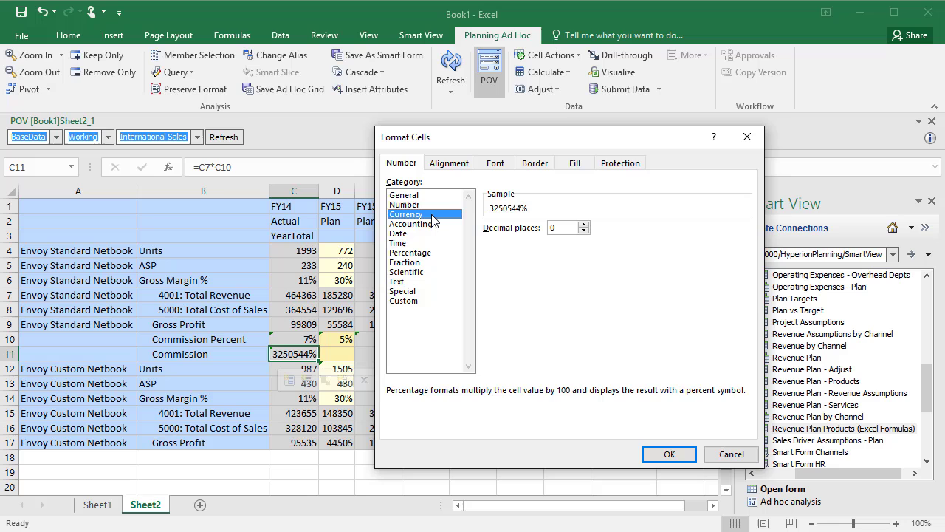
{"action": "left_click", "coordinate": [406, 214]}
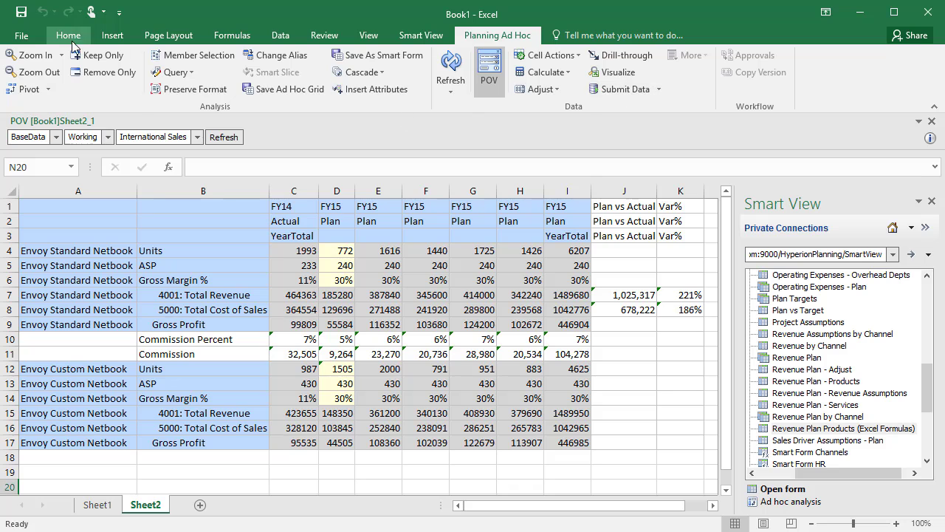
Make the column header cells C1:K3 and row labels A4:B17 bold
{"action": "left_click", "coordinate": [68, 35]}
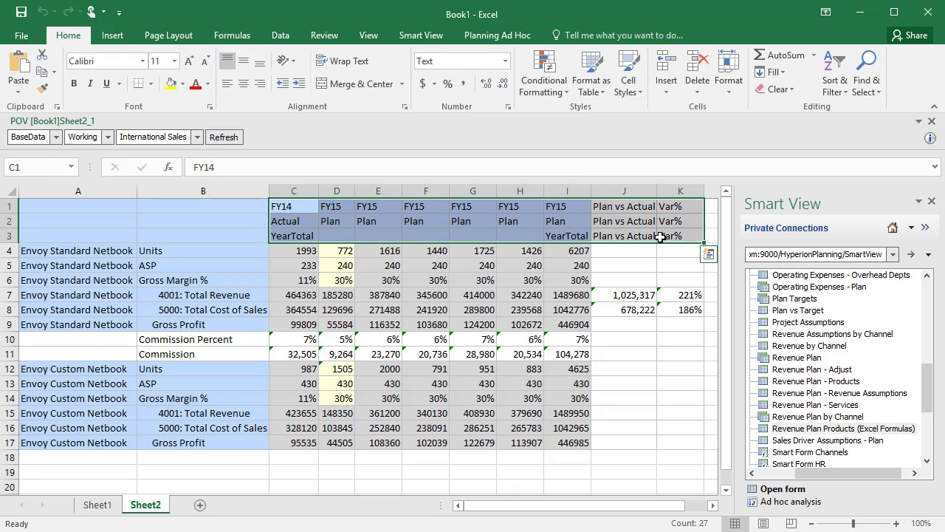
{"action": "left_click", "coordinate": [242, 83]}
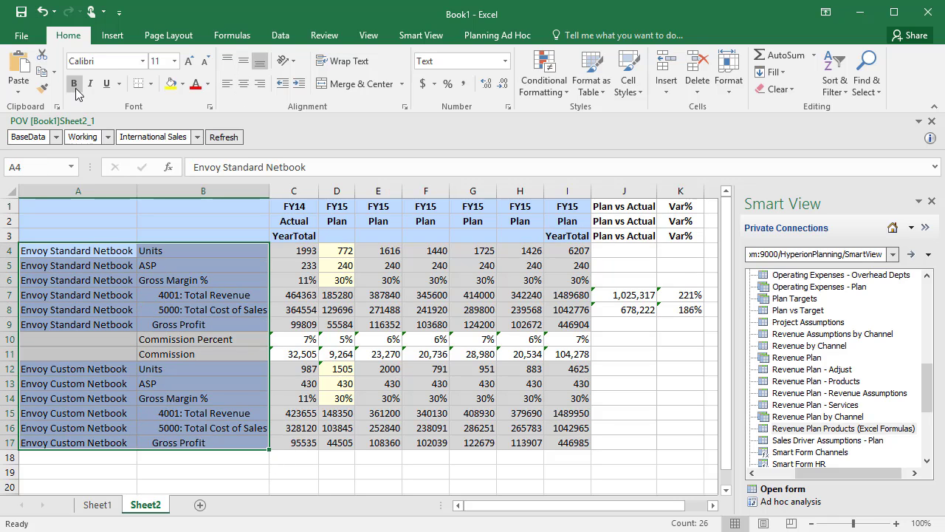
{"action": "mouse_move", "coordinate": [498, 35]}
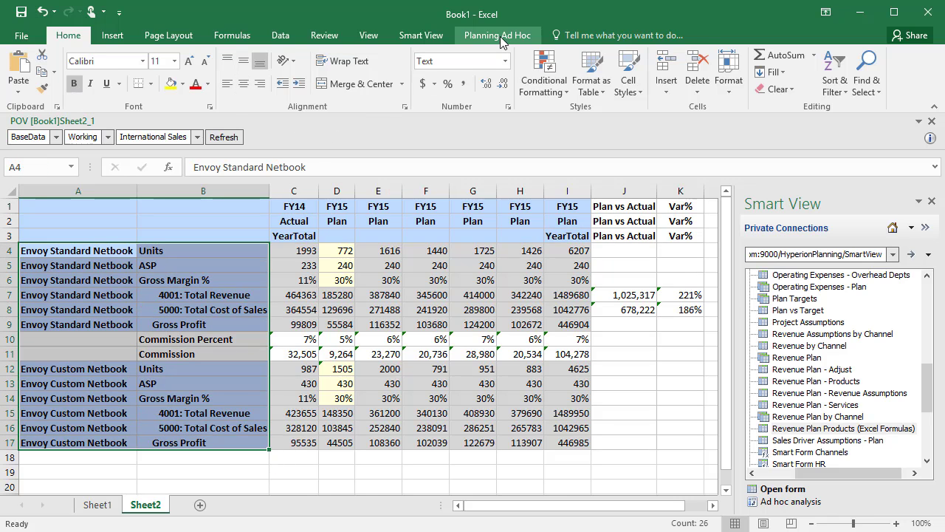
Save the grid as Smart Form 'Revenue Plan Products (SF)' in /Forms/Plan with Submit Formatting
{"action": "left_click", "coordinate": [496, 35]}
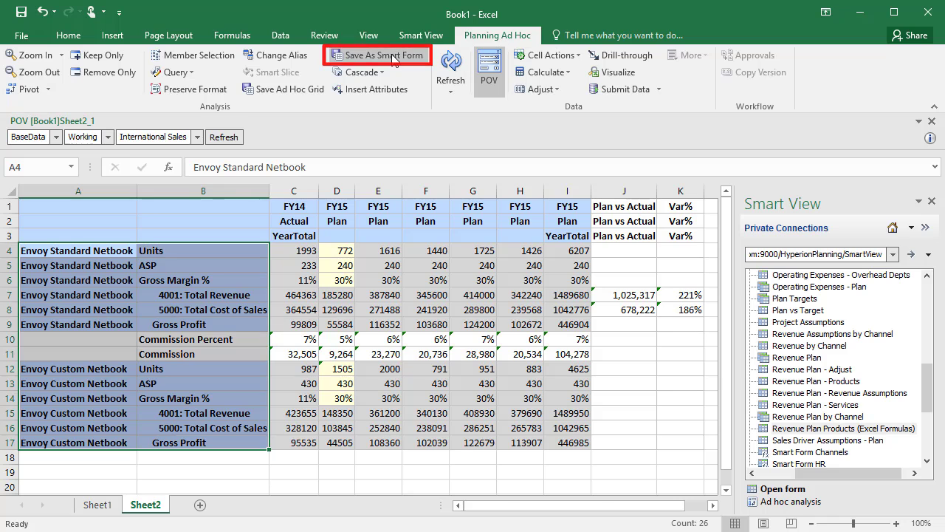
{"action": "left_click", "coordinate": [378, 55]}
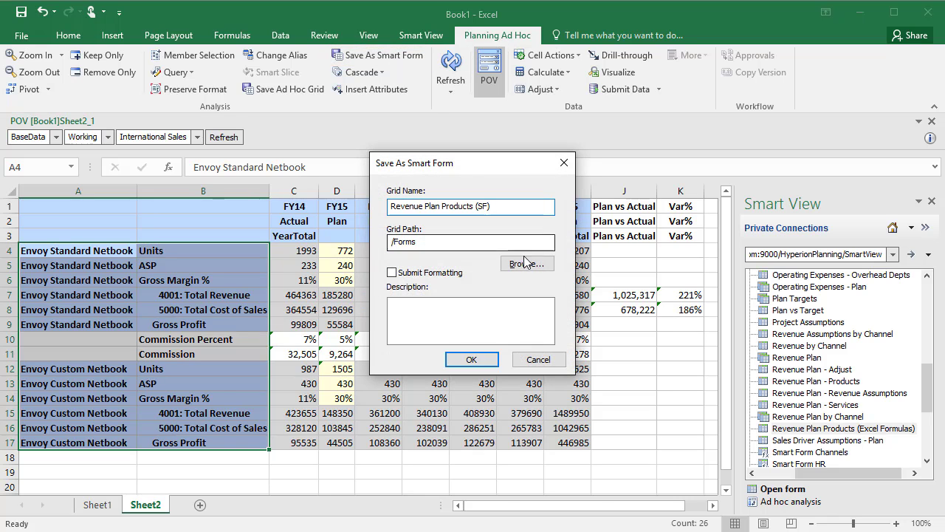
{"action": "left_click", "coordinate": [526, 263]}
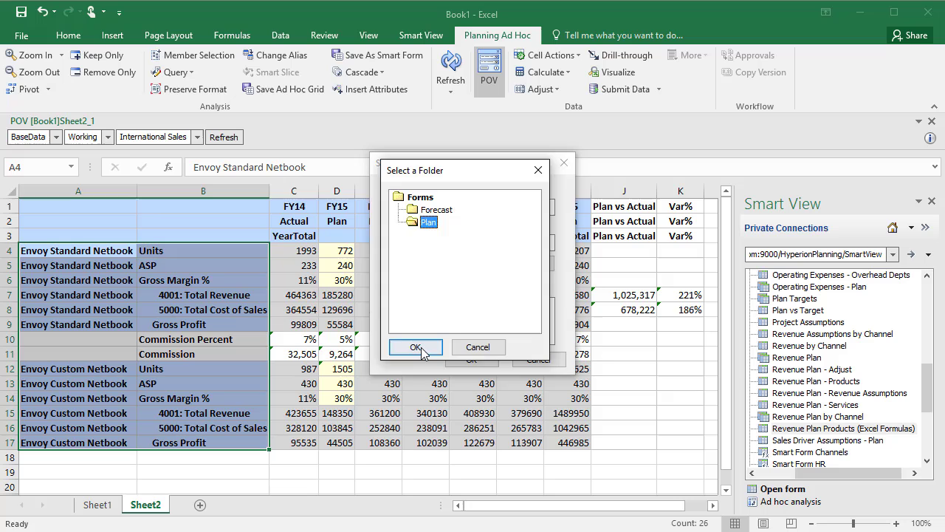
{"action": "left_click", "coordinate": [416, 347]}
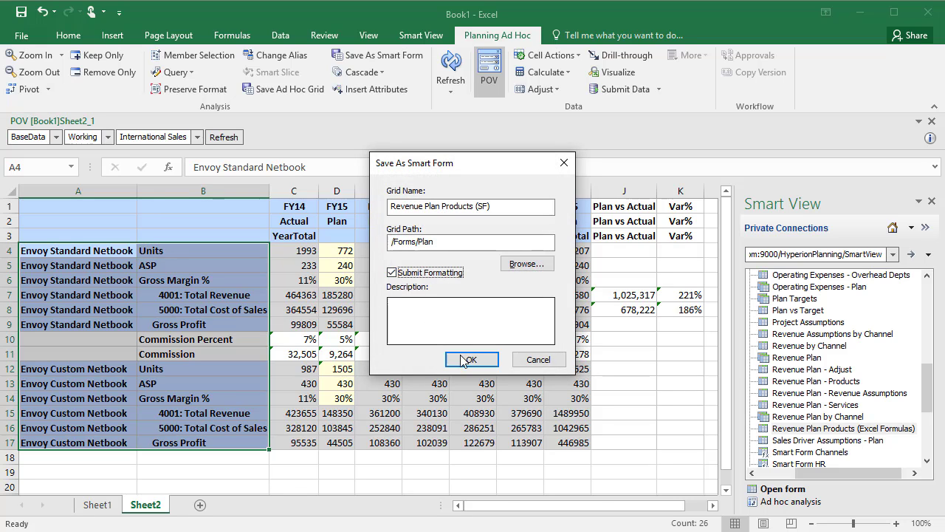
{"action": "left_click", "coordinate": [471, 359]}
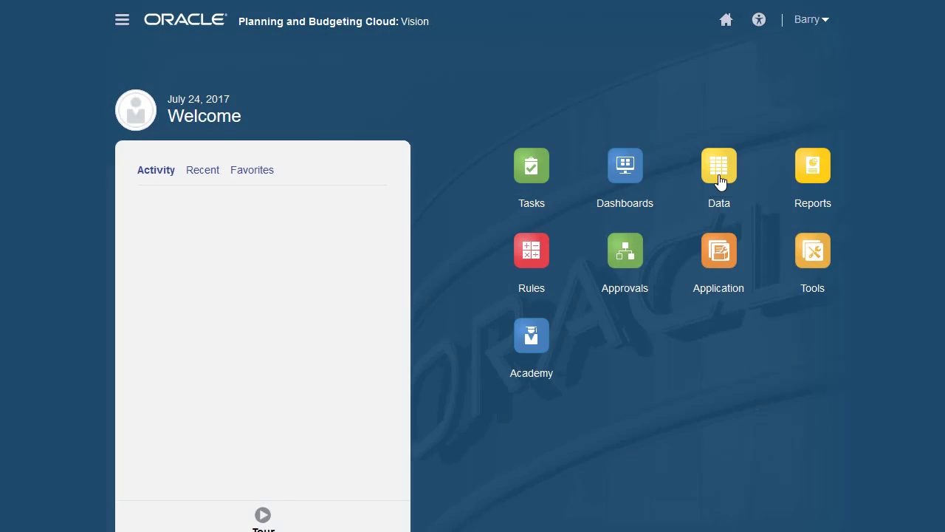
Show the Data Entry forms list filtered to Smart Forms, listing the Forecast and Plan folders
{"action": "left_click", "coordinate": [718, 165]}
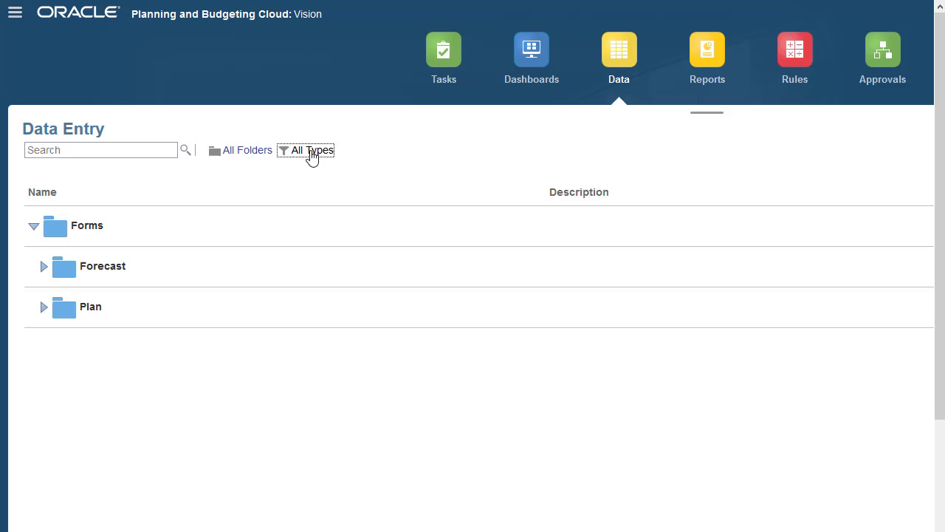
{"action": "left_click", "coordinate": [311, 150]}
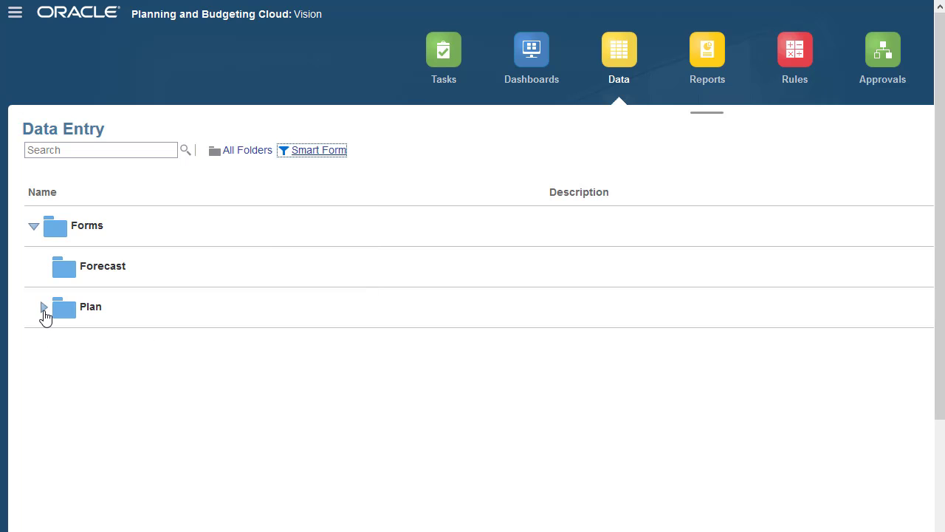